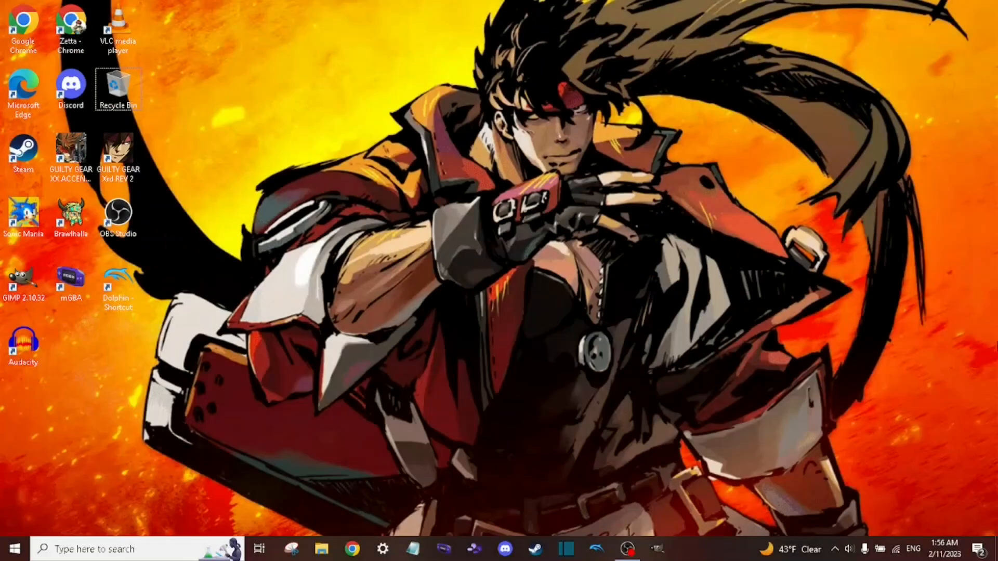
mouse_move(711, 303)
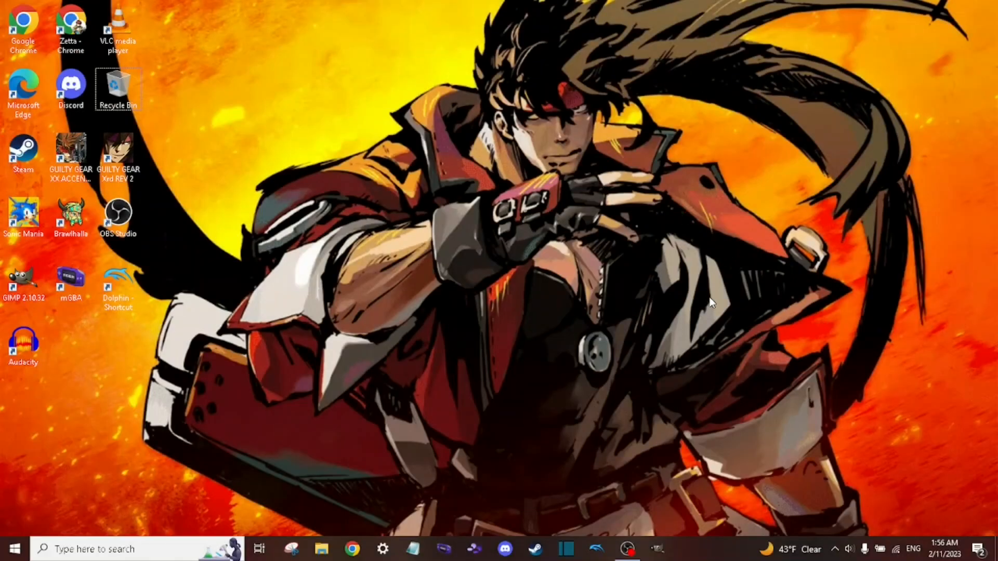
mouse_move(608, 302)
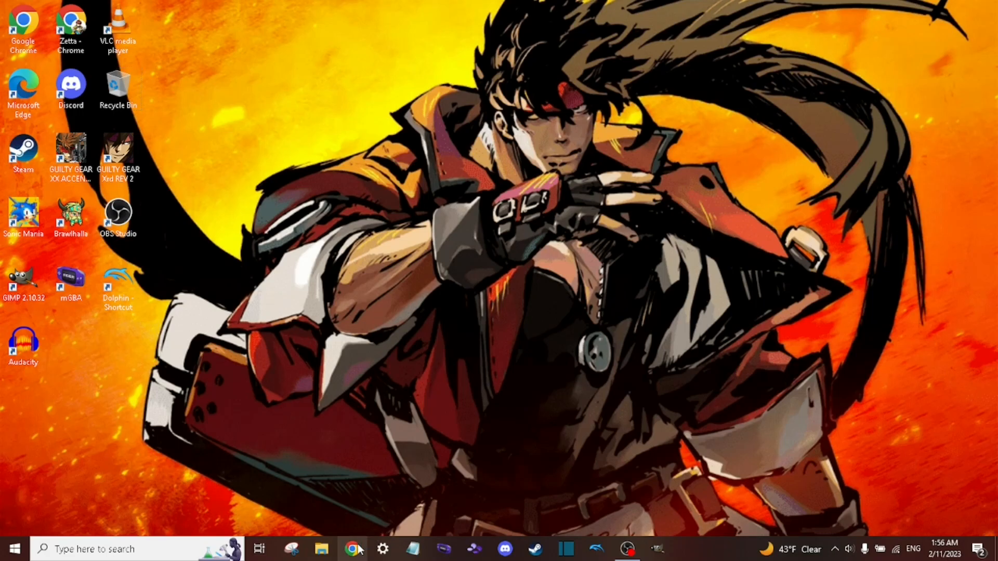
- Search "palmod" in Chrome and open the zachd.com PalMod releases index page
click(354, 548)
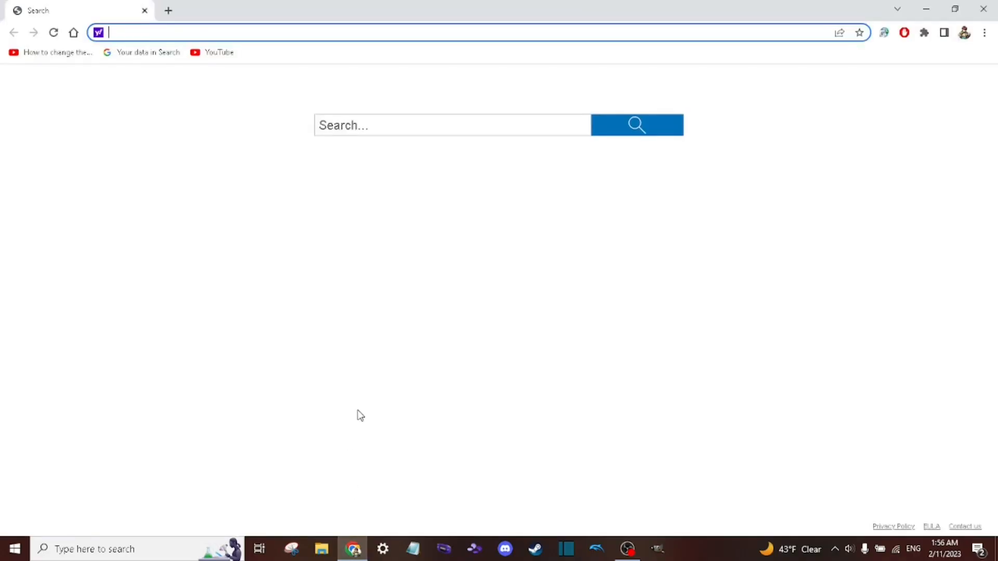
text(palmod&FORM=ATUR02&PC=ATUR&PTAG=ATUR09RAND)
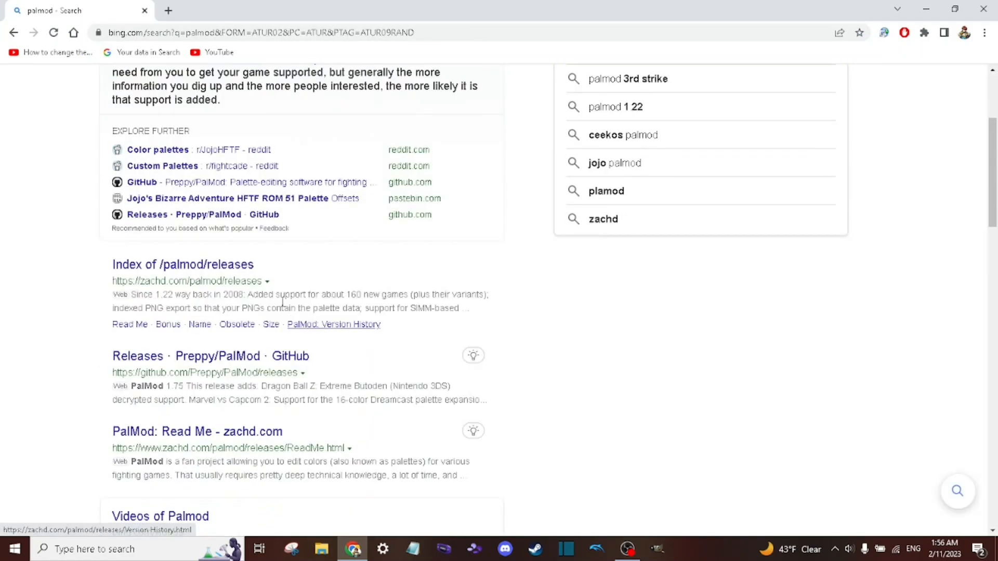
click(183, 264)
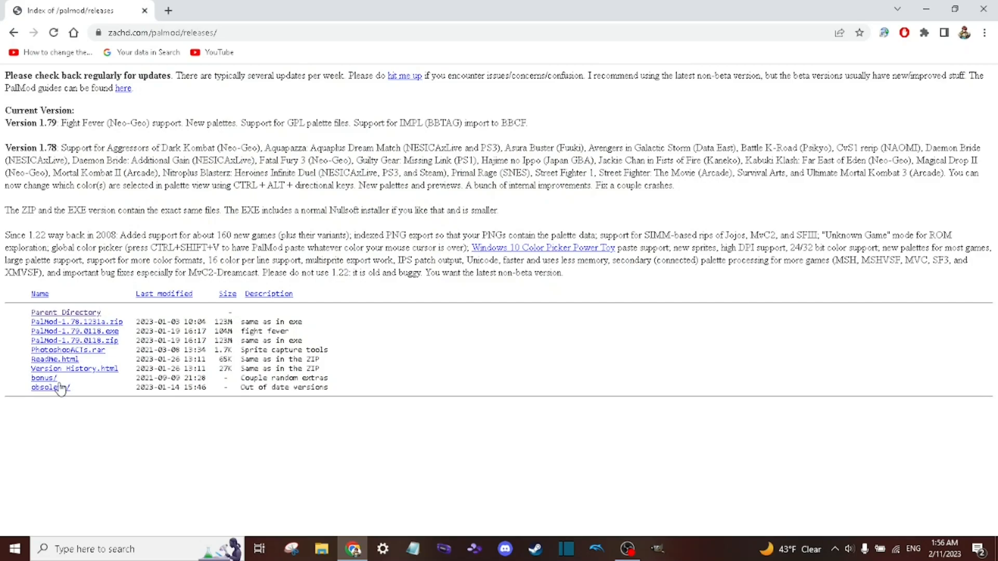
mouse_move(69, 377)
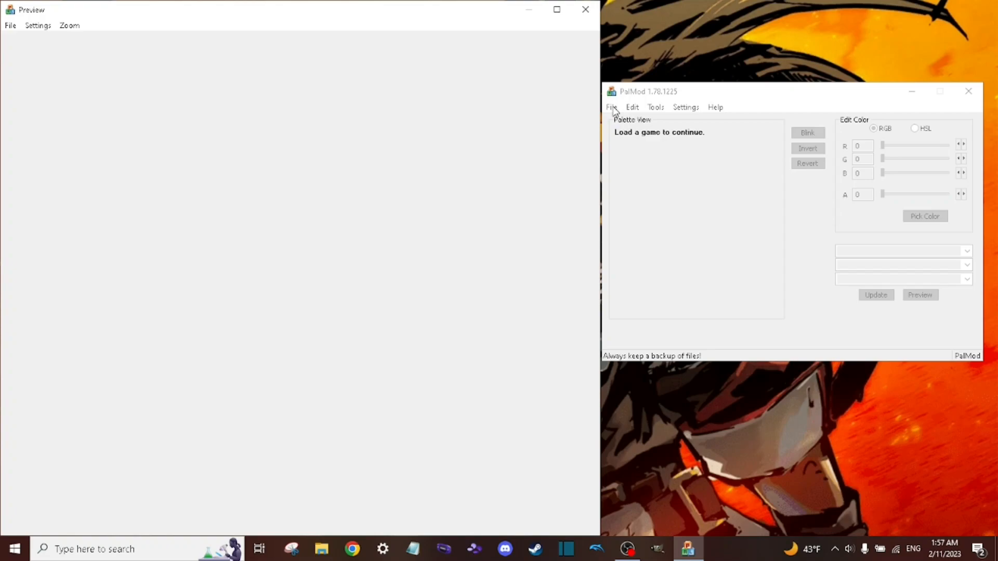
- Start loading the GGXXAC+R (Steam) directory from PalMod's File > Load Directory menu
click(610, 107)
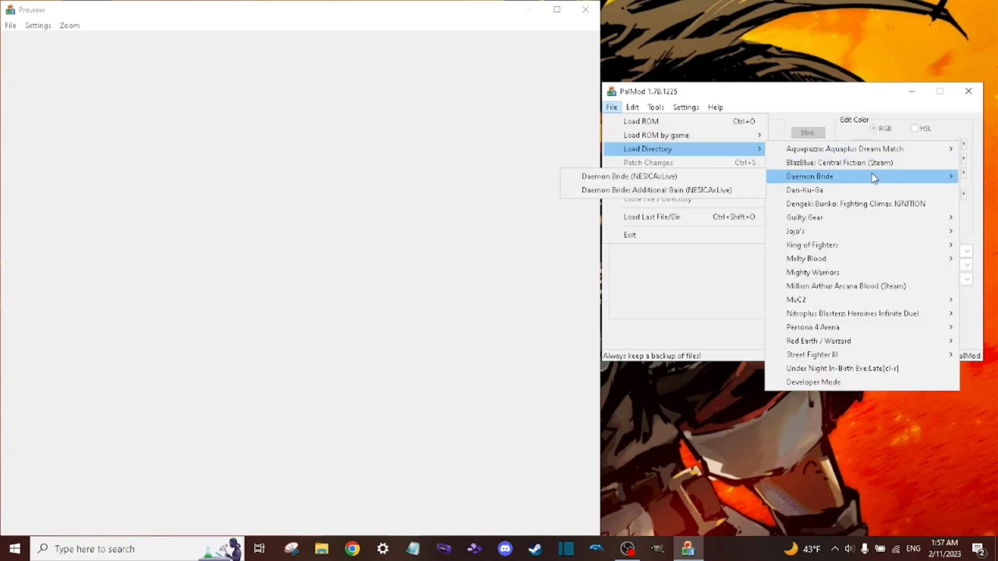
mouse_move(855, 368)
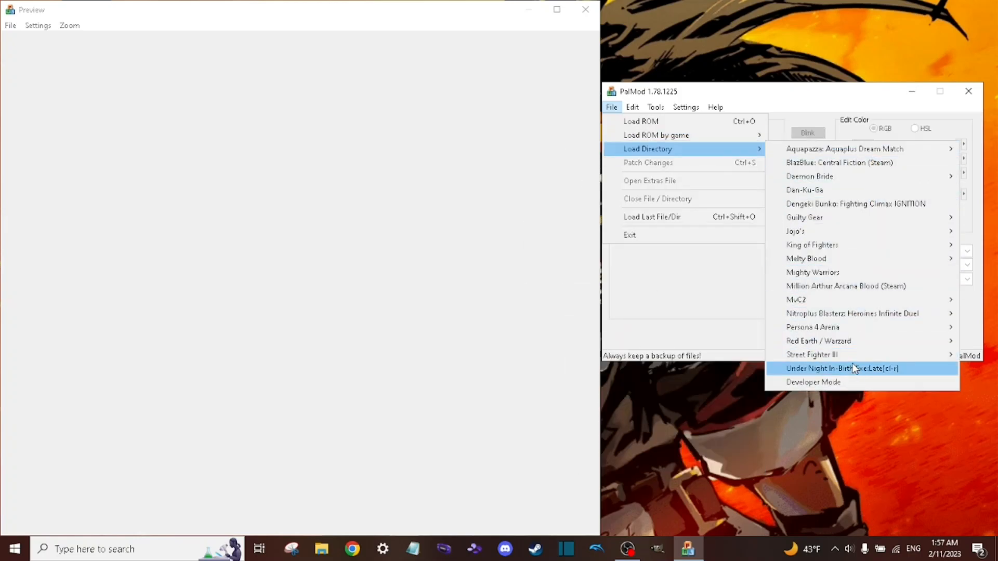
mouse_move(843, 149)
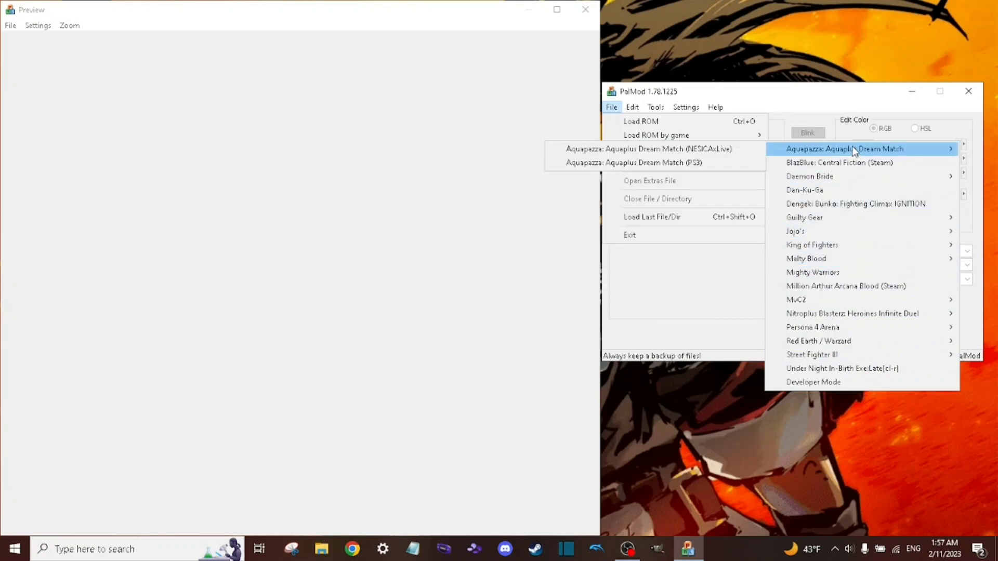
mouse_move(839, 368)
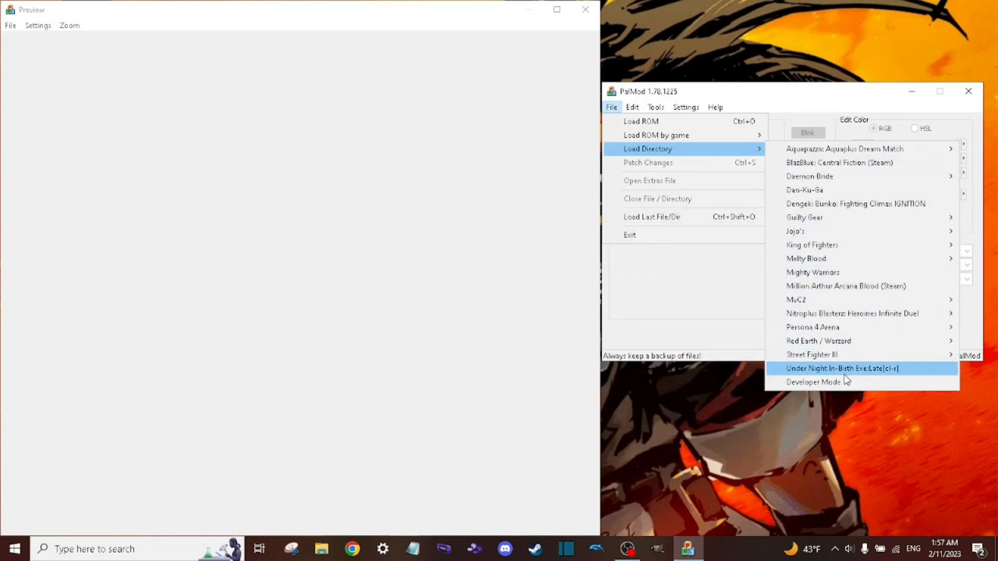
mouse_move(803, 217)
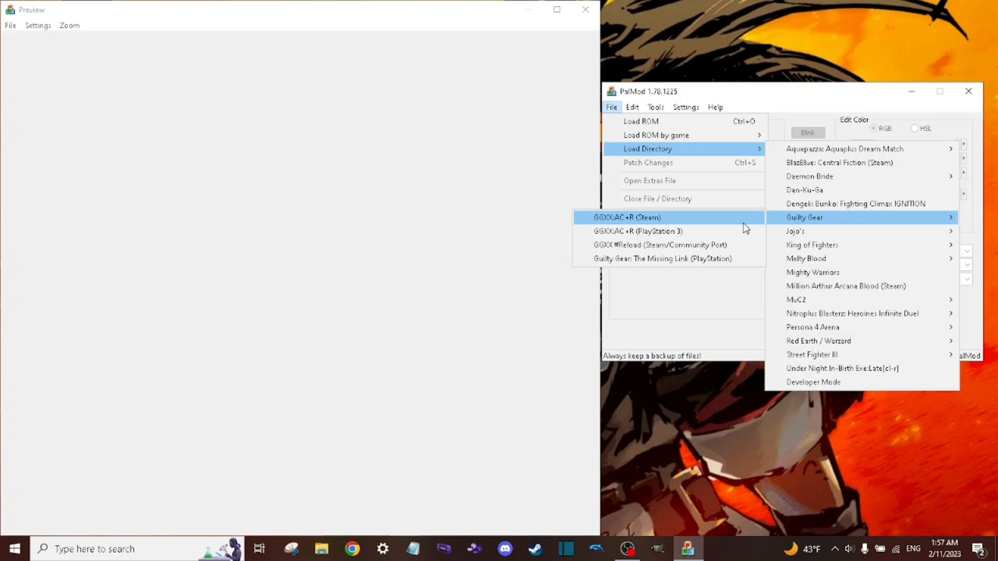
click(625, 217)
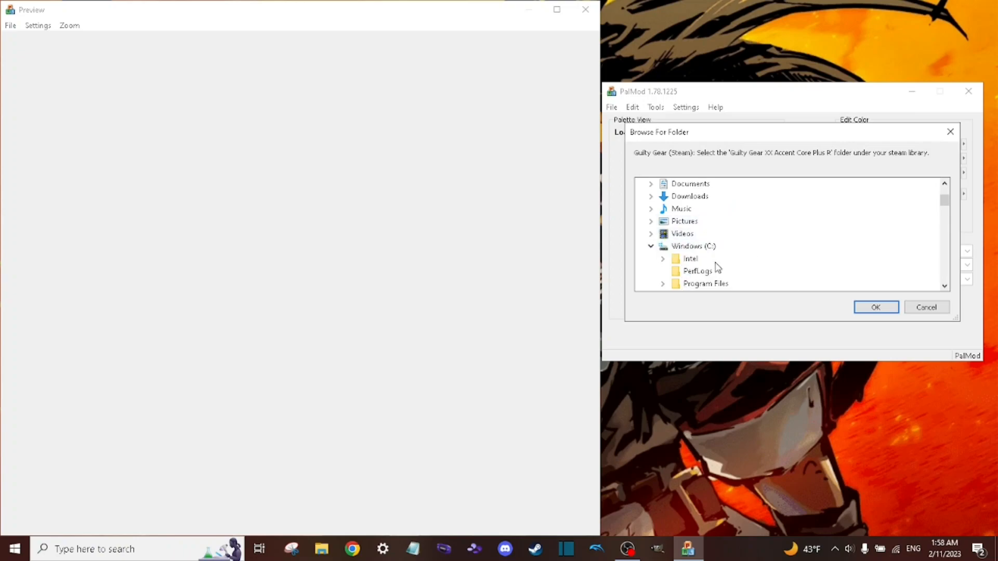
- Choose the Guilty Gear XX Accent Core Plus R folder under Program Files (x86) to load its palettes
click(662, 220)
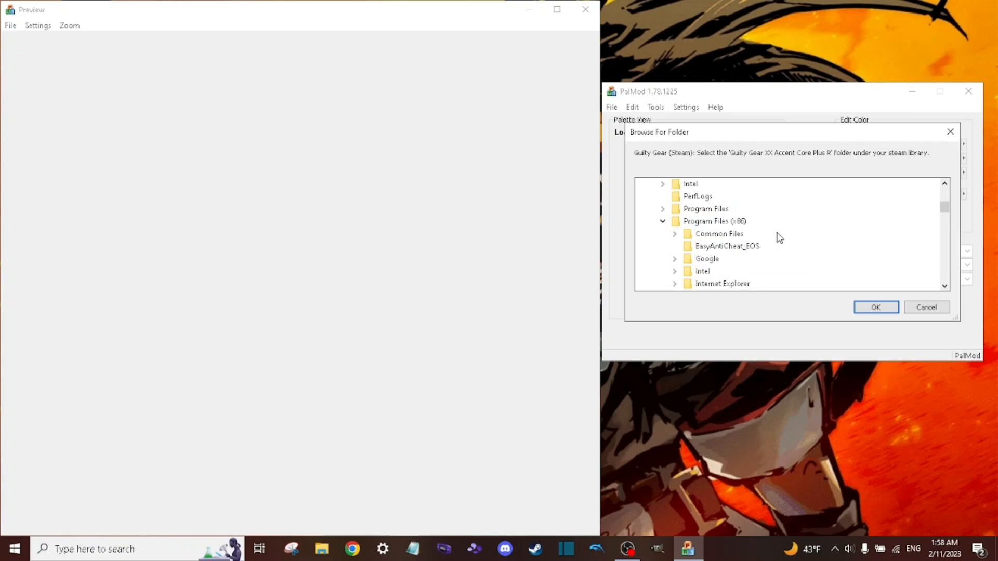
click(713, 220)
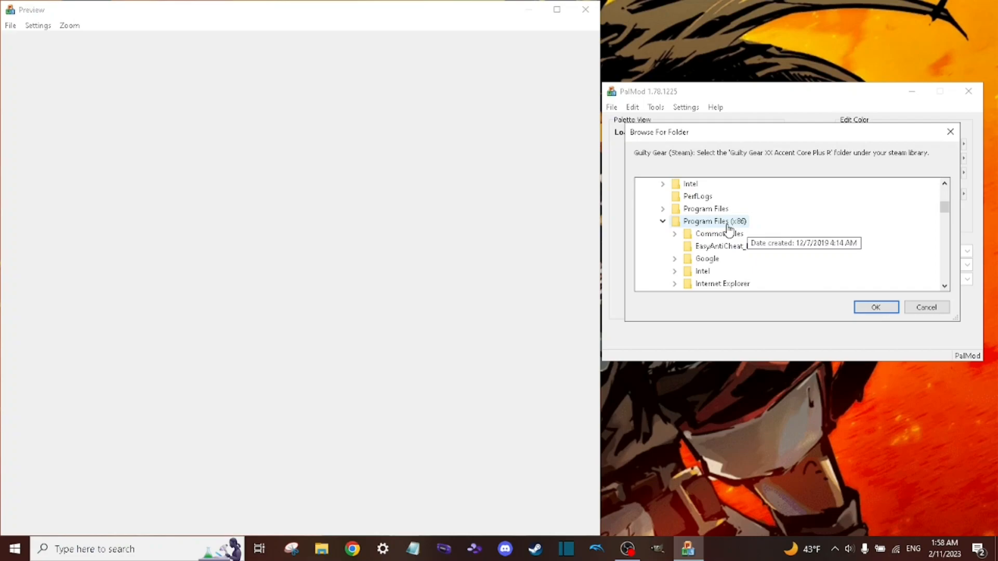
scroll(down, 3)
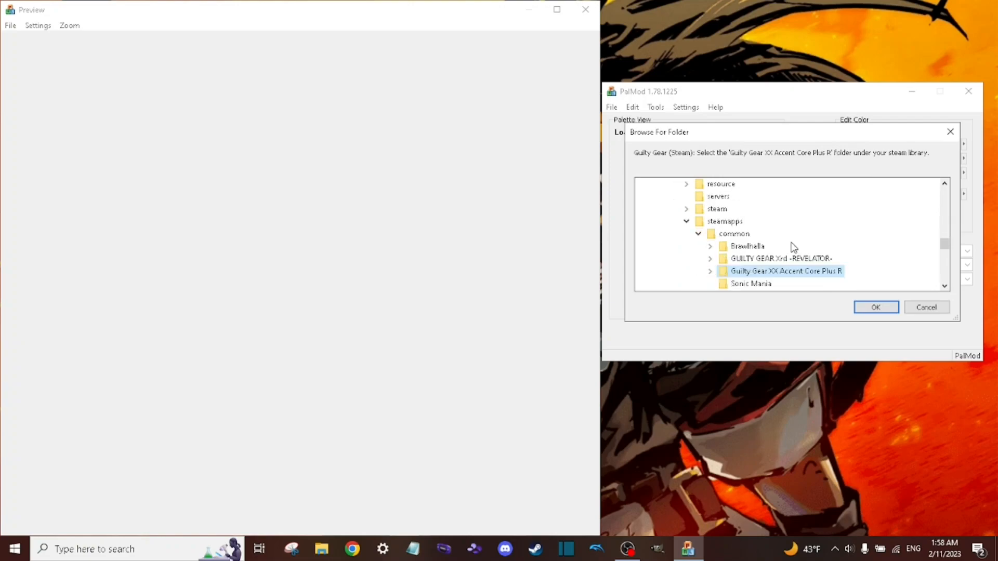
mouse_move(724, 220)
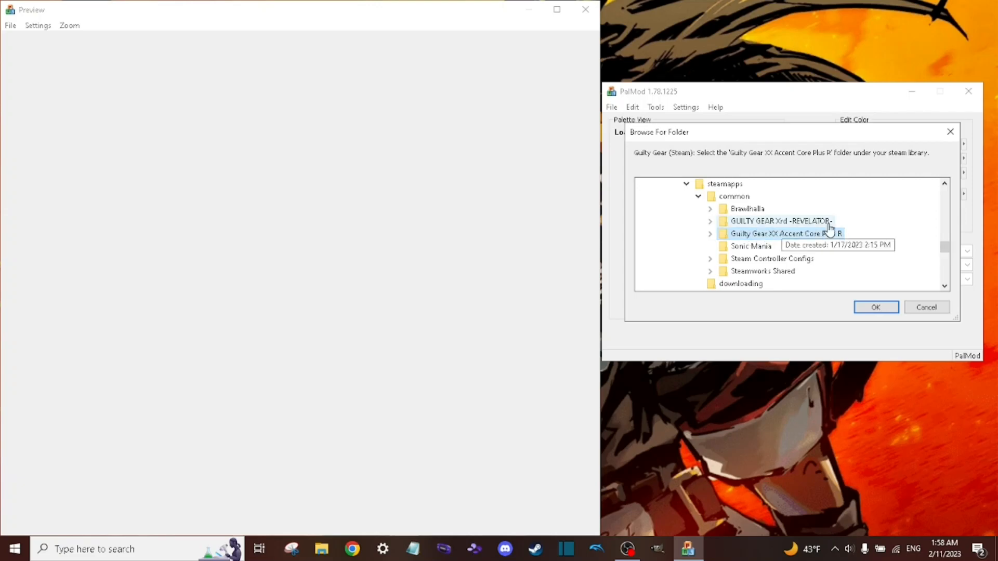
click(875, 307)
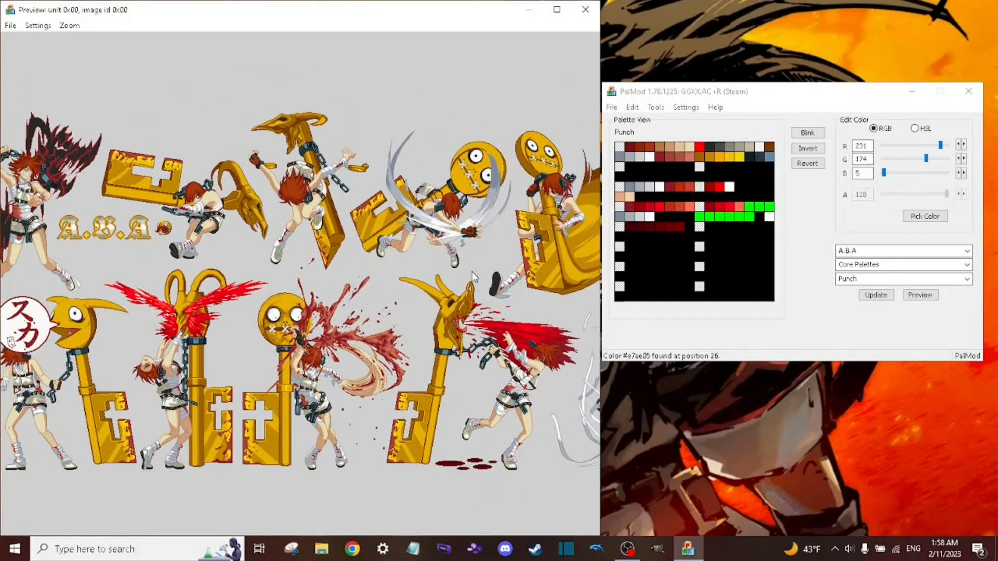
- Switch to Order-Sol's Core Palettes from the character and palette group lists
click(965, 251)
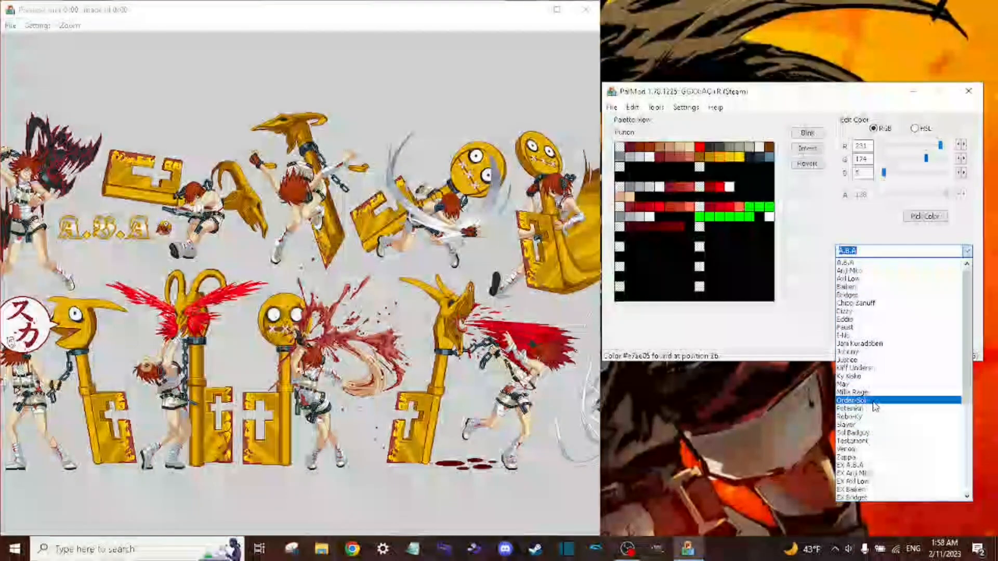
click(852, 399)
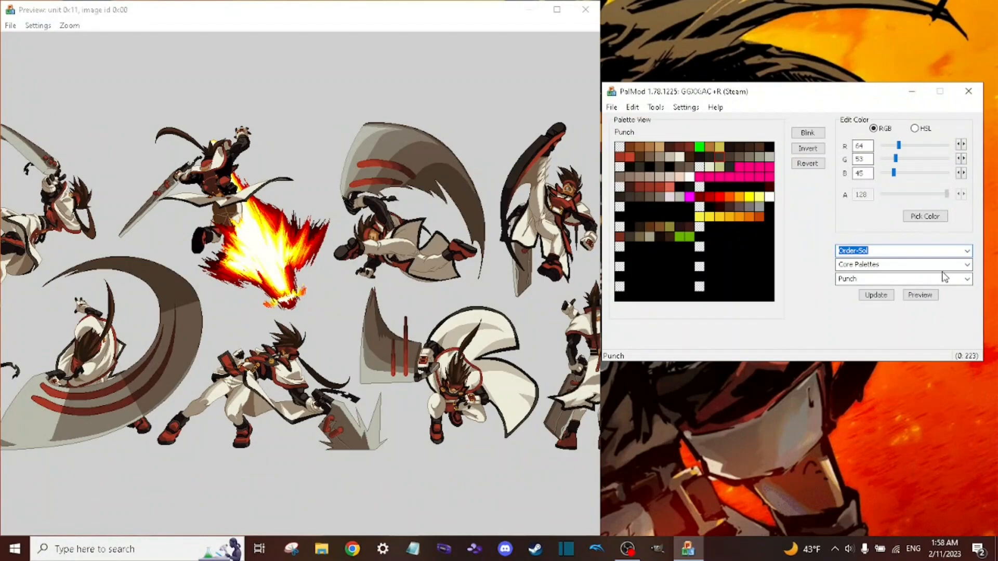
click(901, 264)
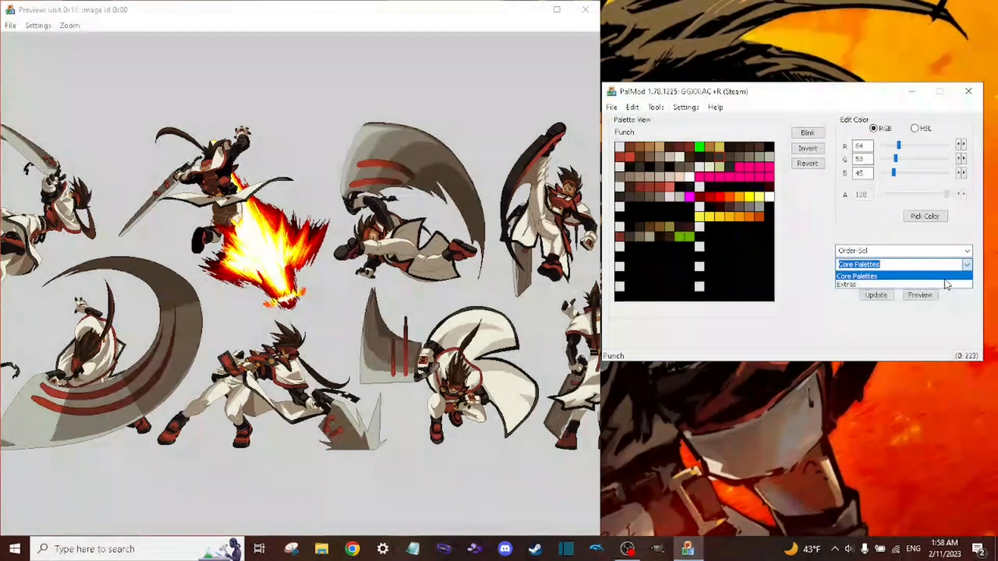
click(847, 285)
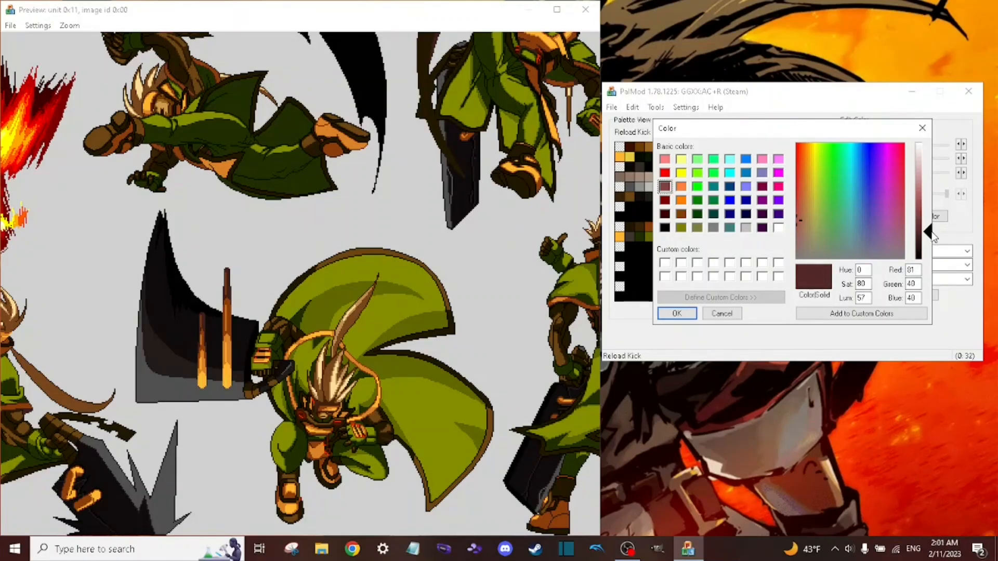
- Apply the dark red to the coat swatch and blink the olive swatch in the preview
click(675, 312)
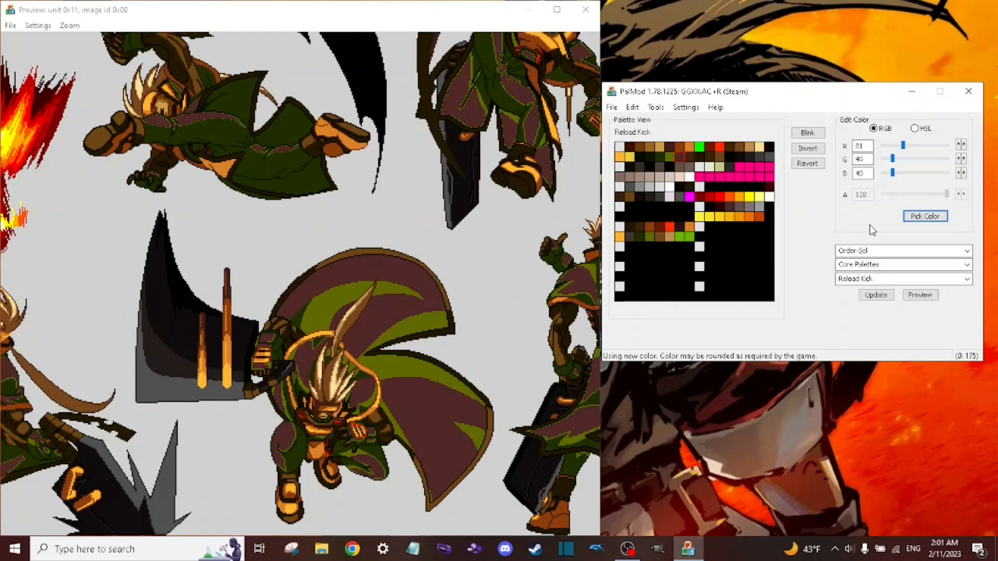
click(667, 158)
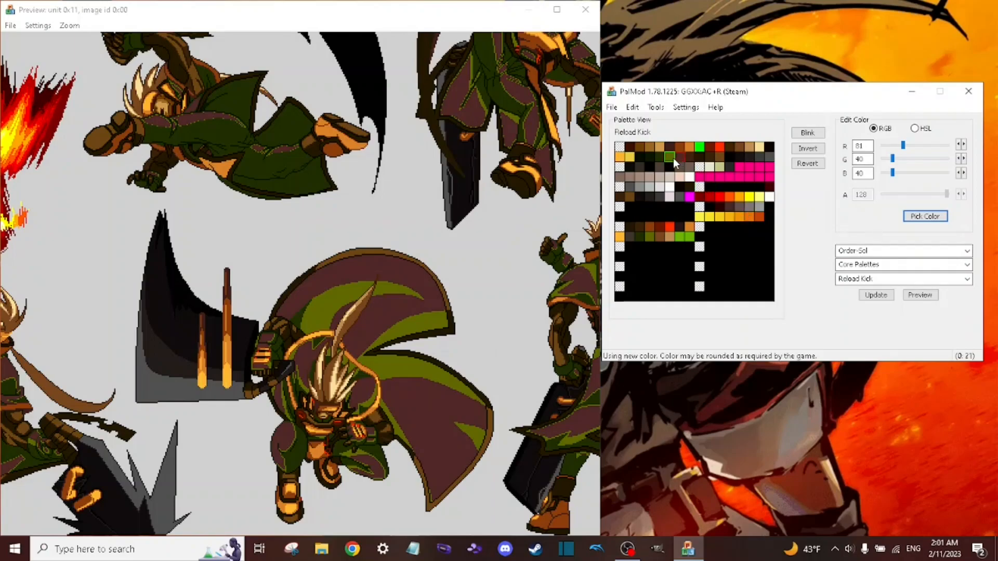
click(806, 132)
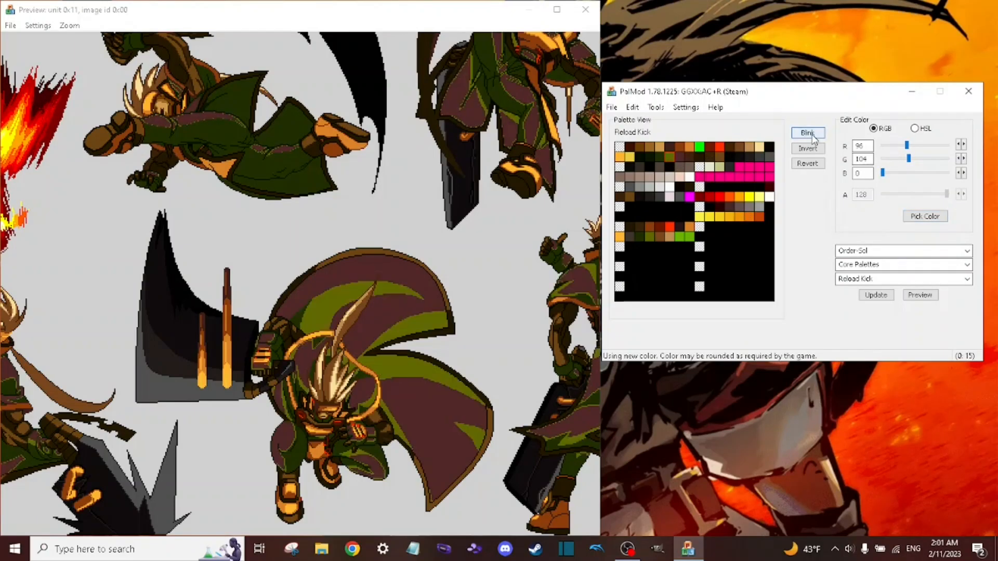
click(806, 133)
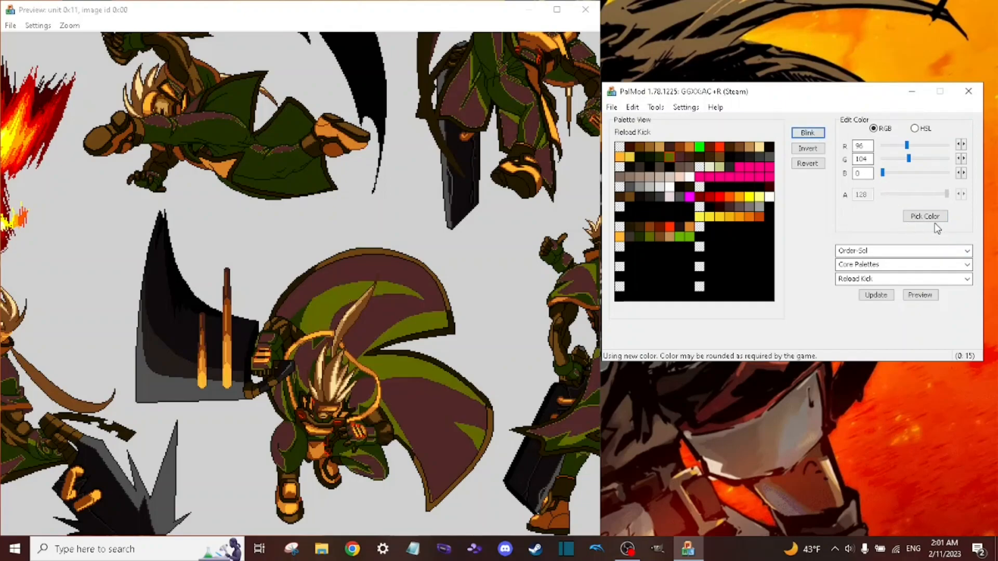
- Recolour the olive swatch to a very dark brown and update the preview
click(924, 216)
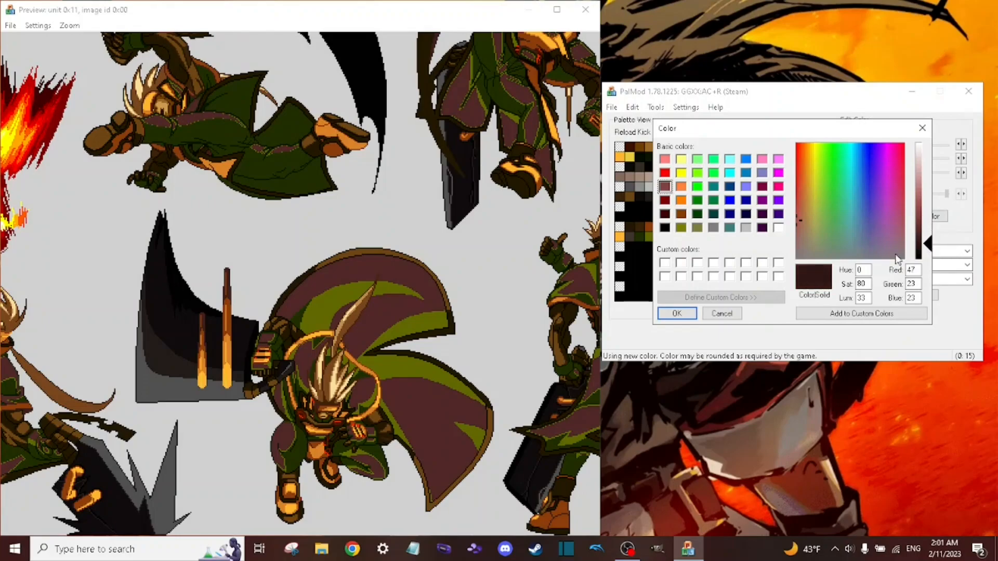
click(676, 313)
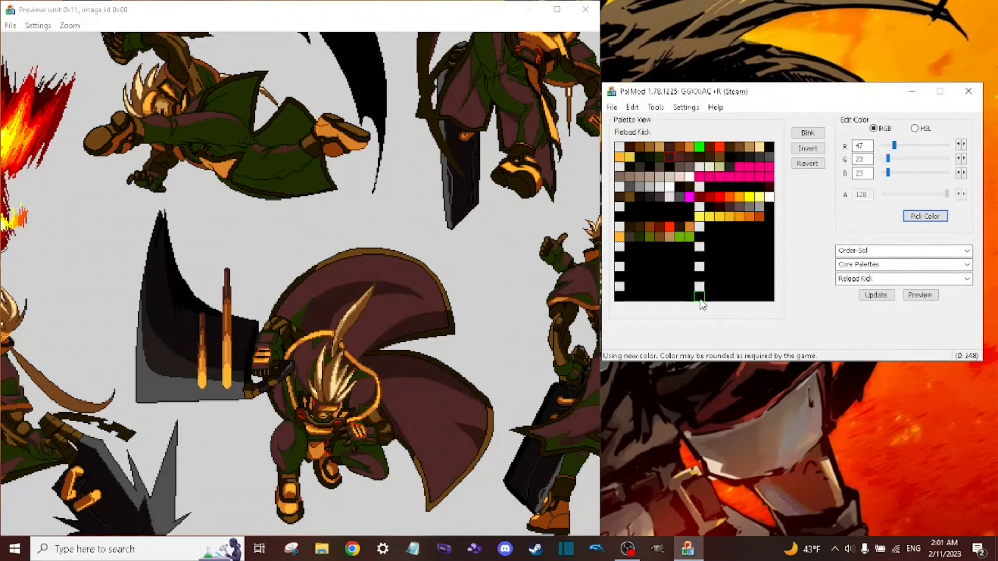
click(741, 258)
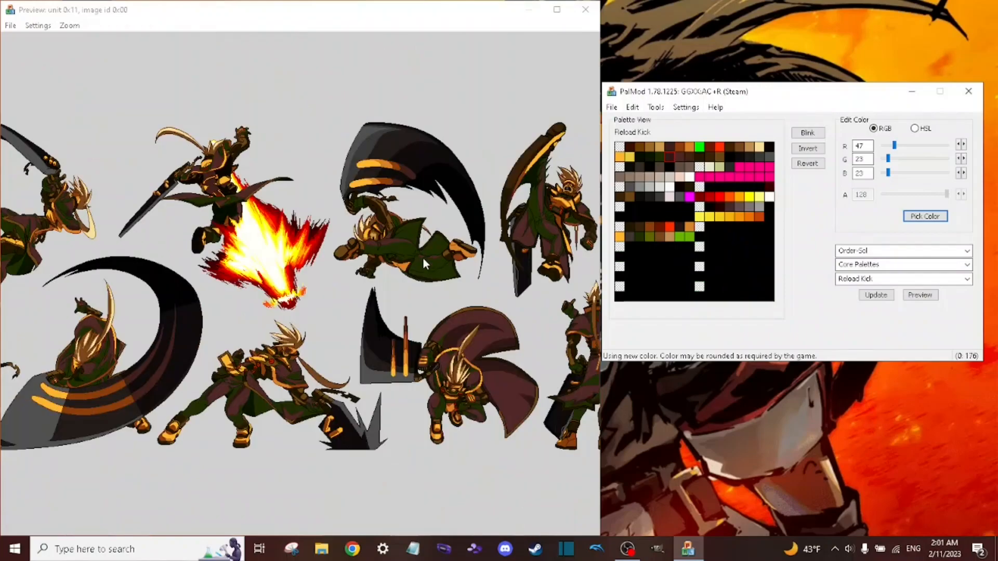
click(875, 294)
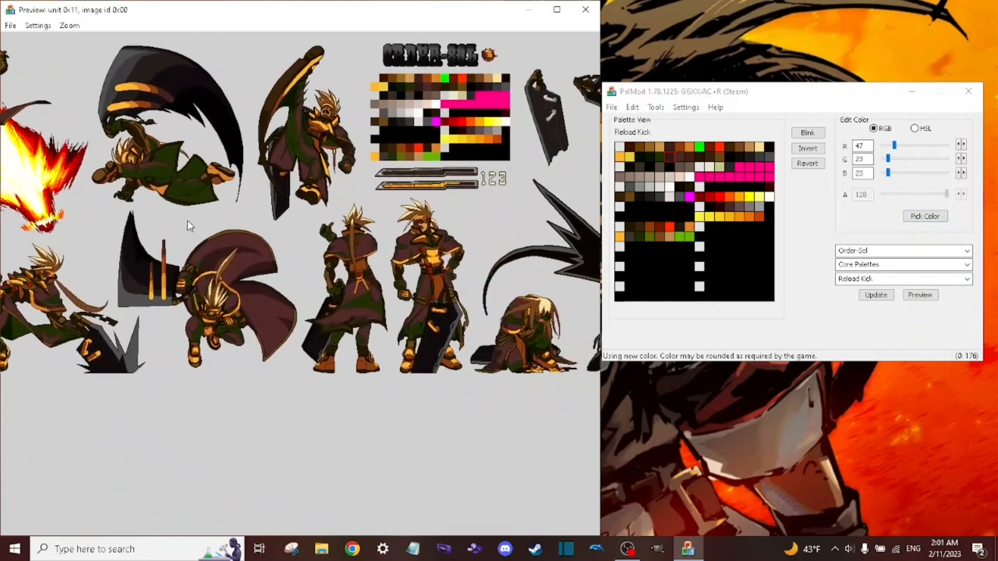
- Patch the palette changes into the game files and dismiss the update notes
click(875, 294)
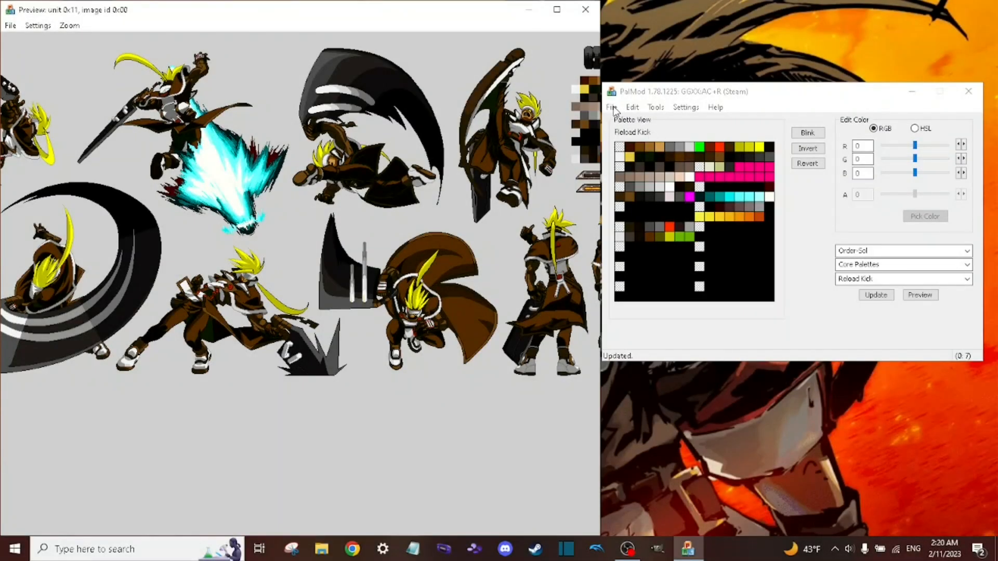
click(611, 107)
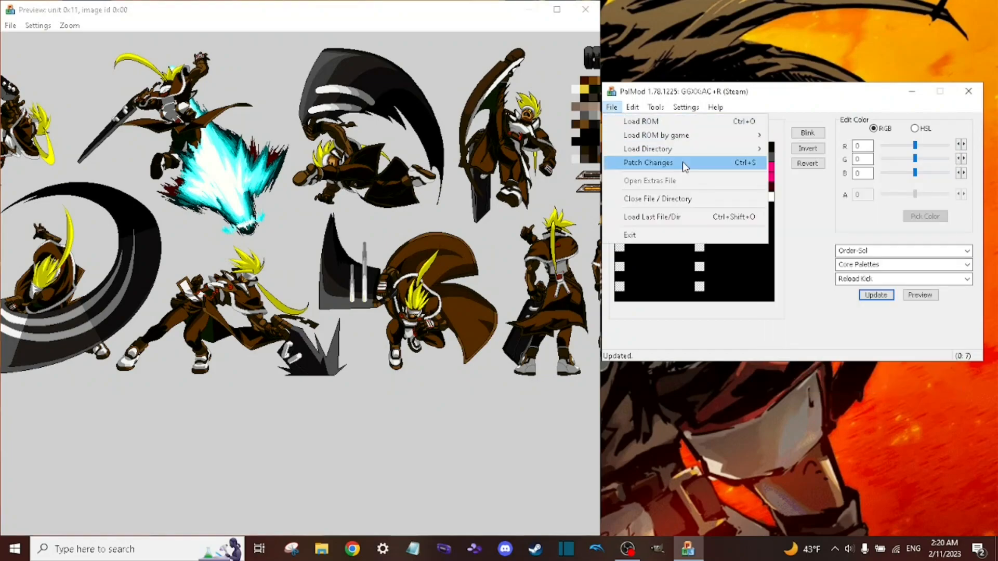
click(647, 162)
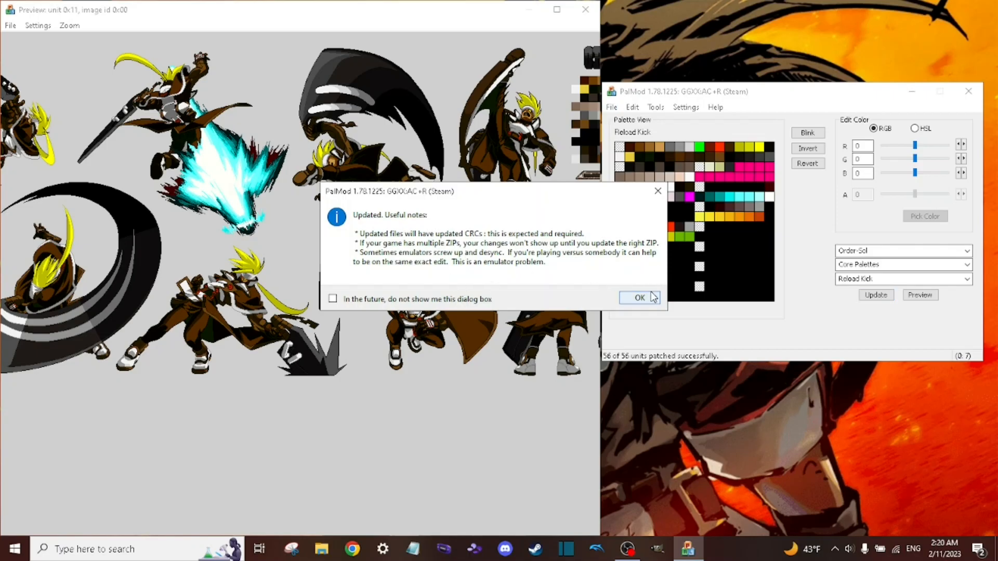
click(639, 297)
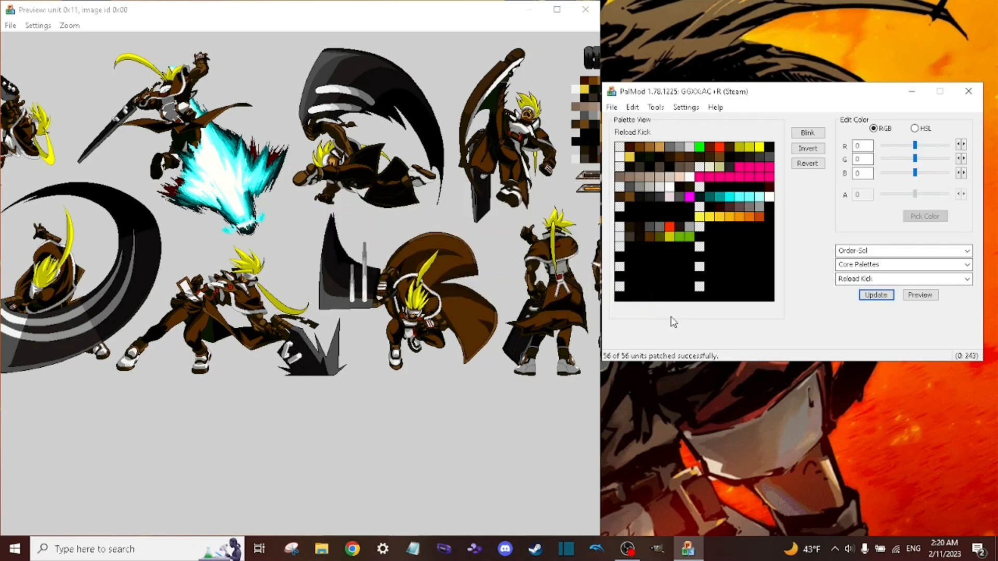